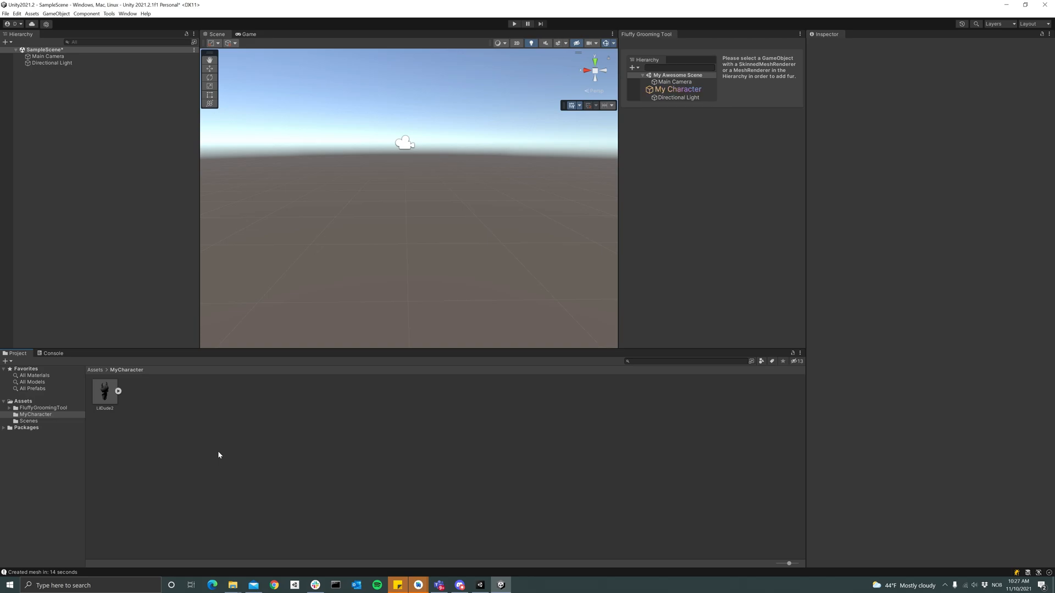
Step: Place LilDude2 from MyCharacter into the scene and select its LilDude mesh
click(678, 89)
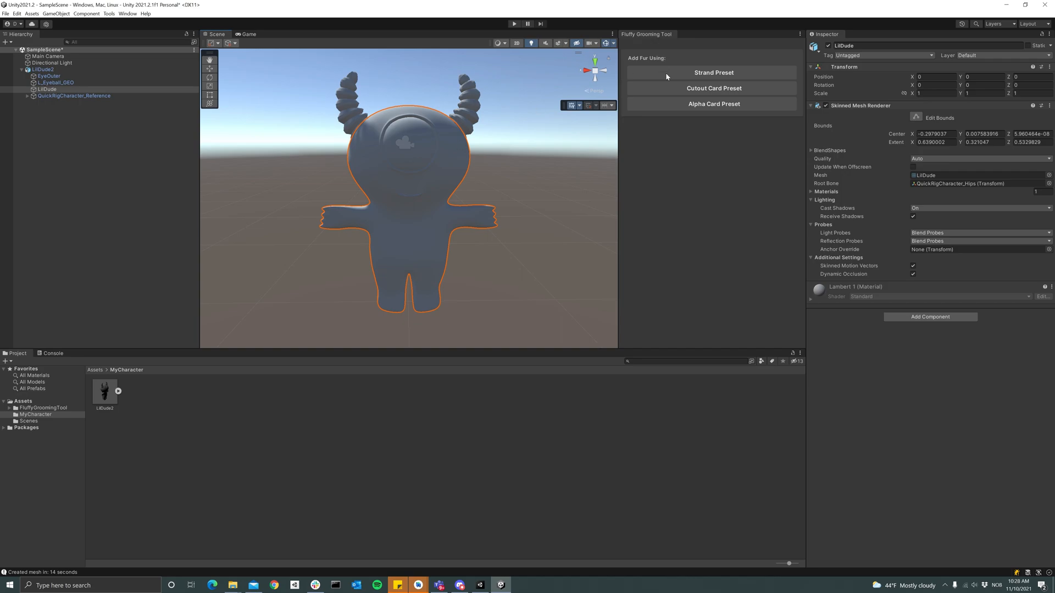
Step: Apply the Strand Preset so LilDude is covered in dense strand fur
click(713, 73)
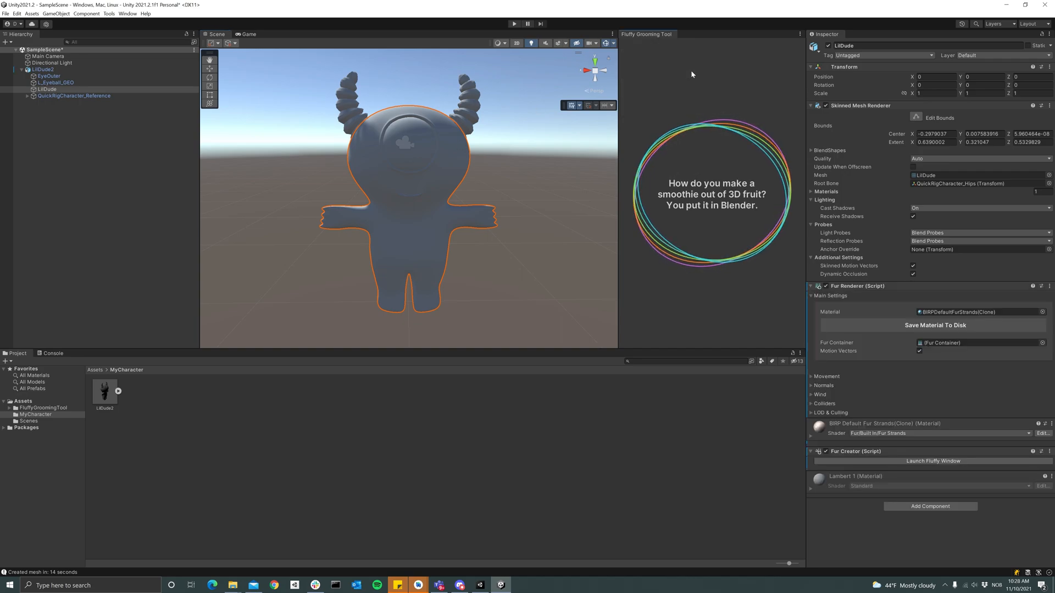
mouse_move(682, 158)
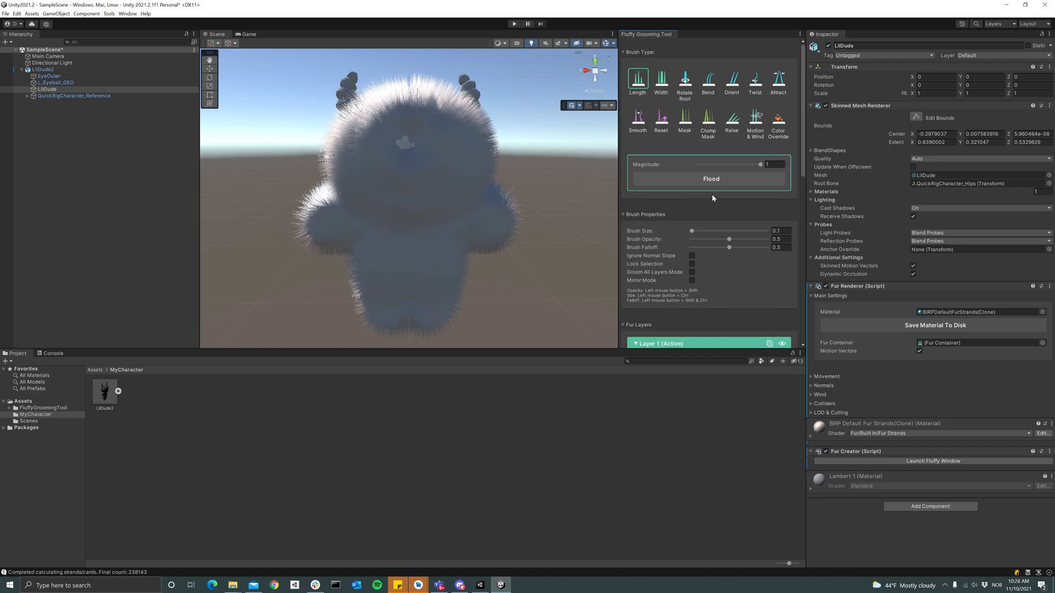
mouse_move(663, 206)
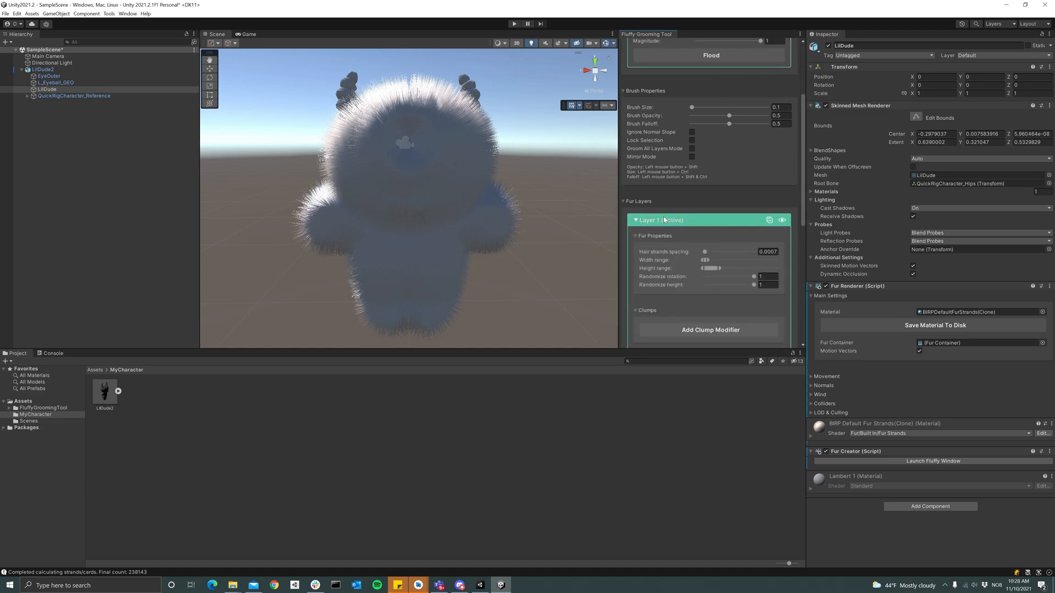
scroll(down, 3)
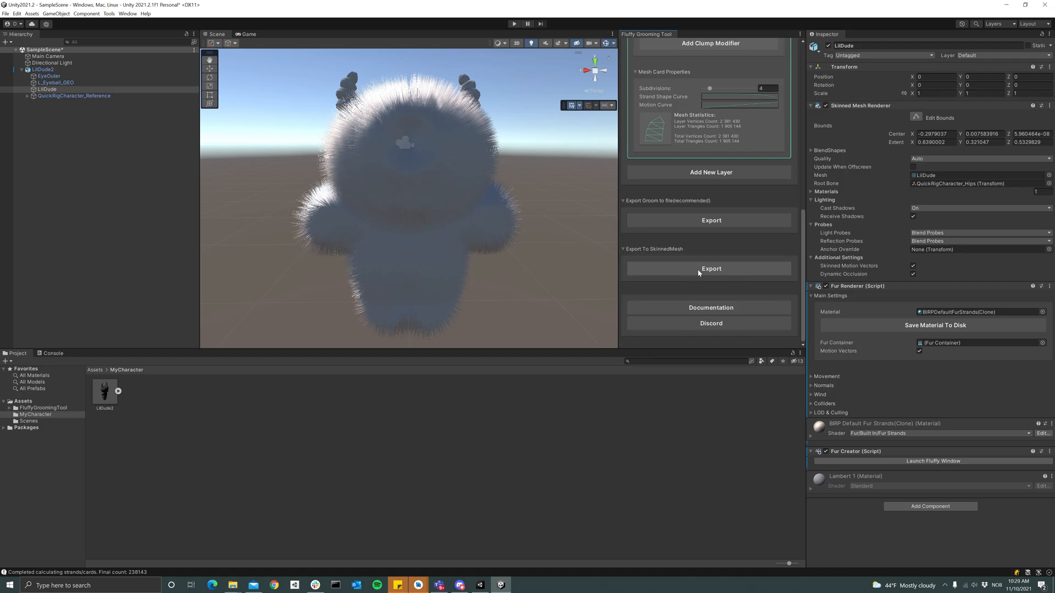
Step: Export the fur as skinned mesh LilDudeFurMesh saved into the MyCharacter folder
click(710, 268)
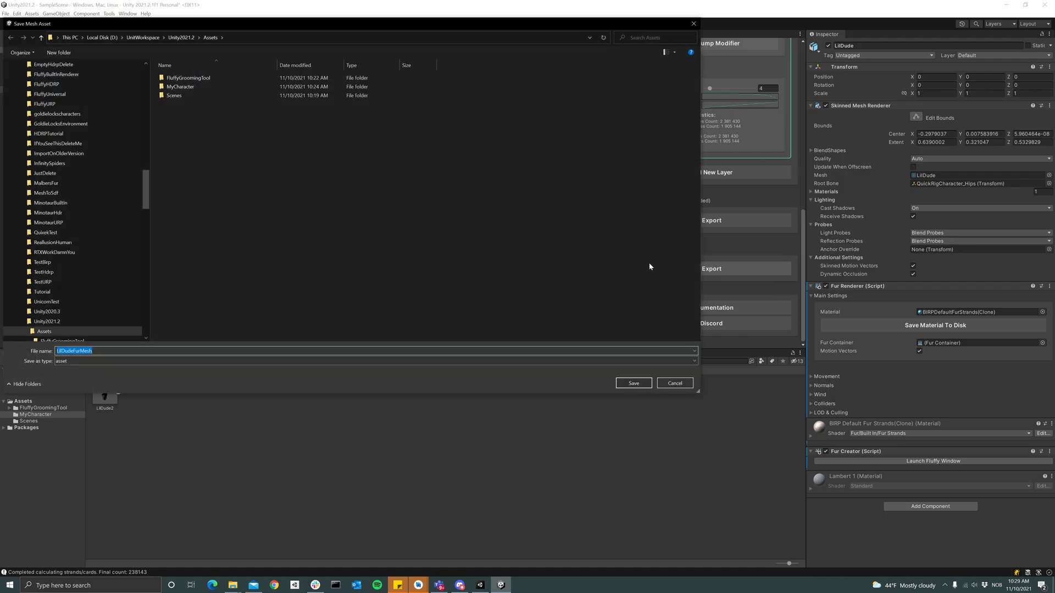
click(180, 86)
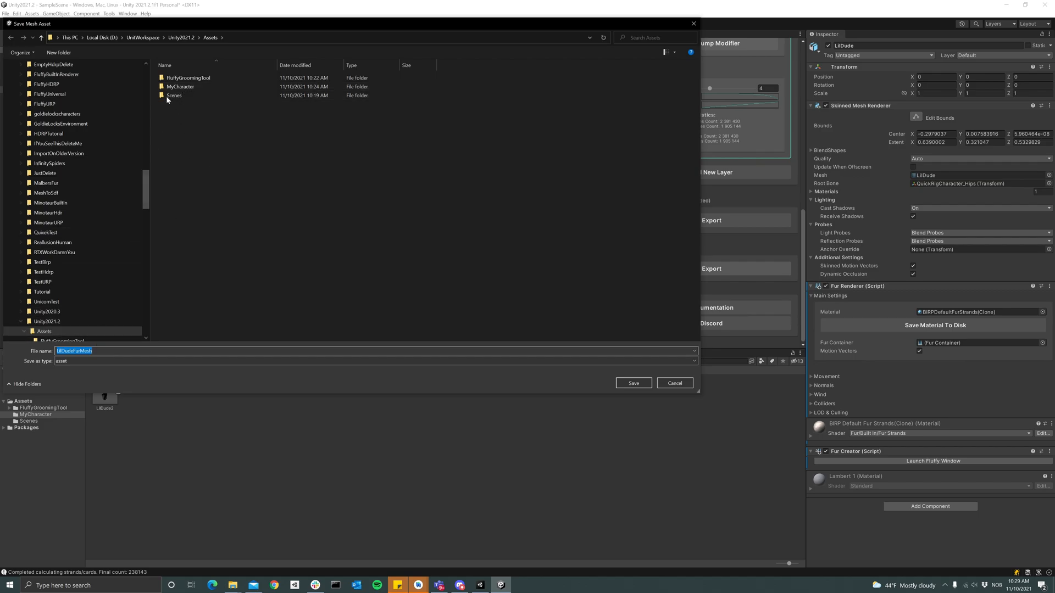
double_click(179, 85)
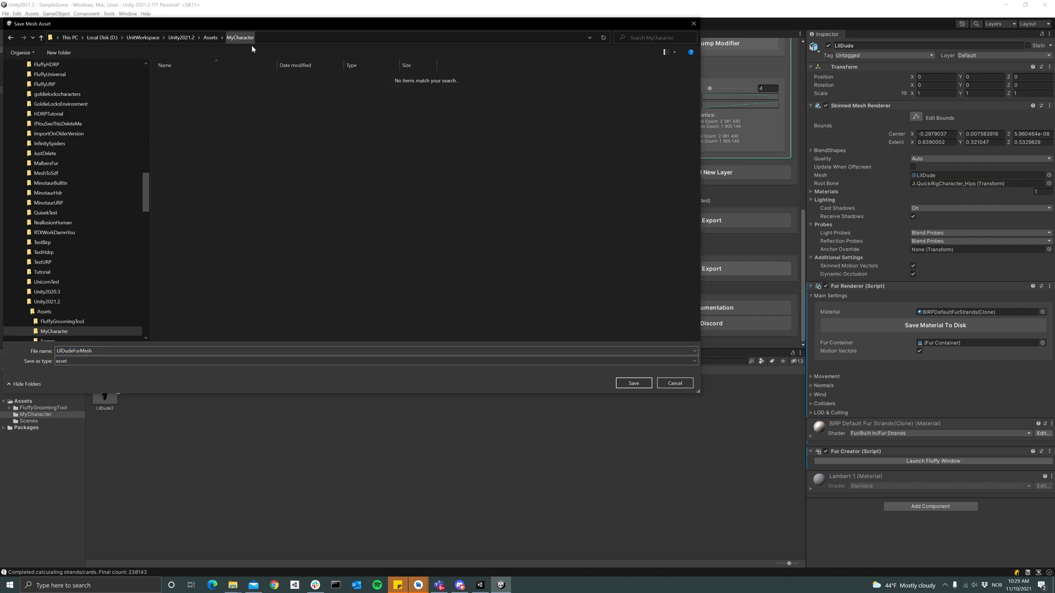
click(633, 383)
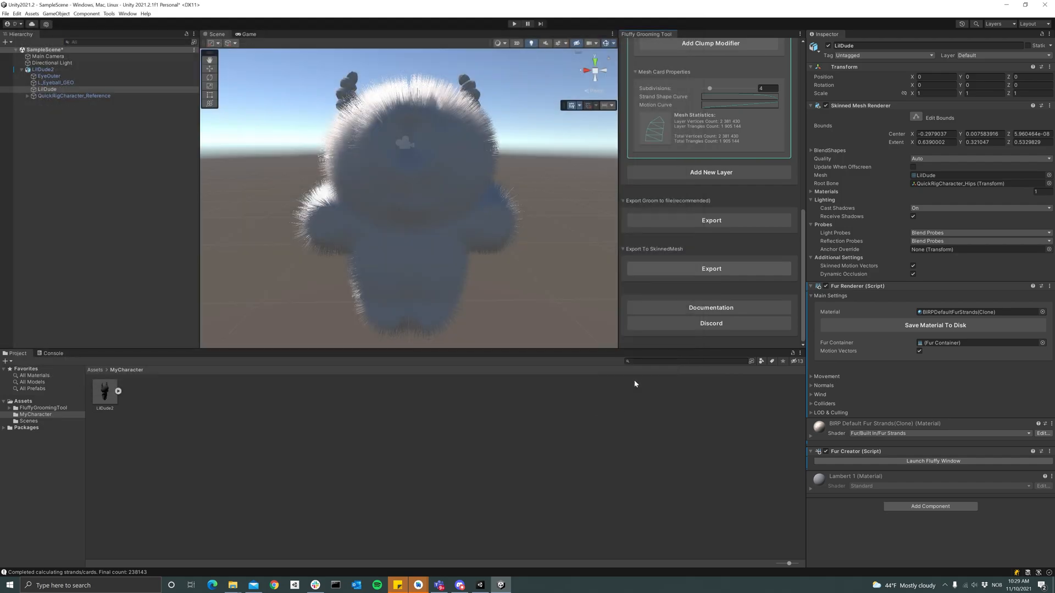
mouse_move(207, 198)
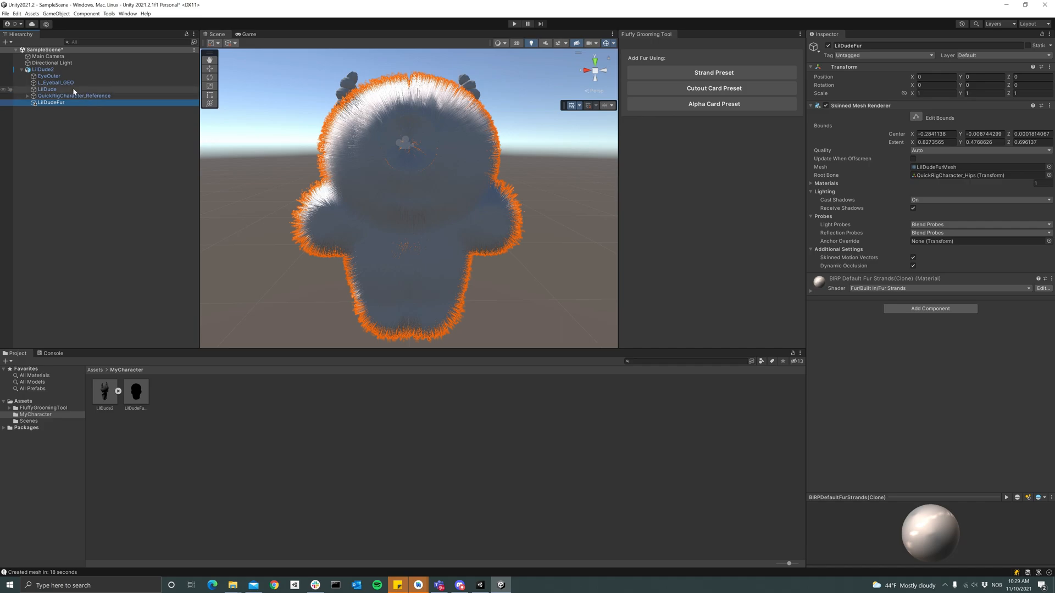
Step: Remove the Fur Renderer component from the original LilDude body mesh
click(47, 89)
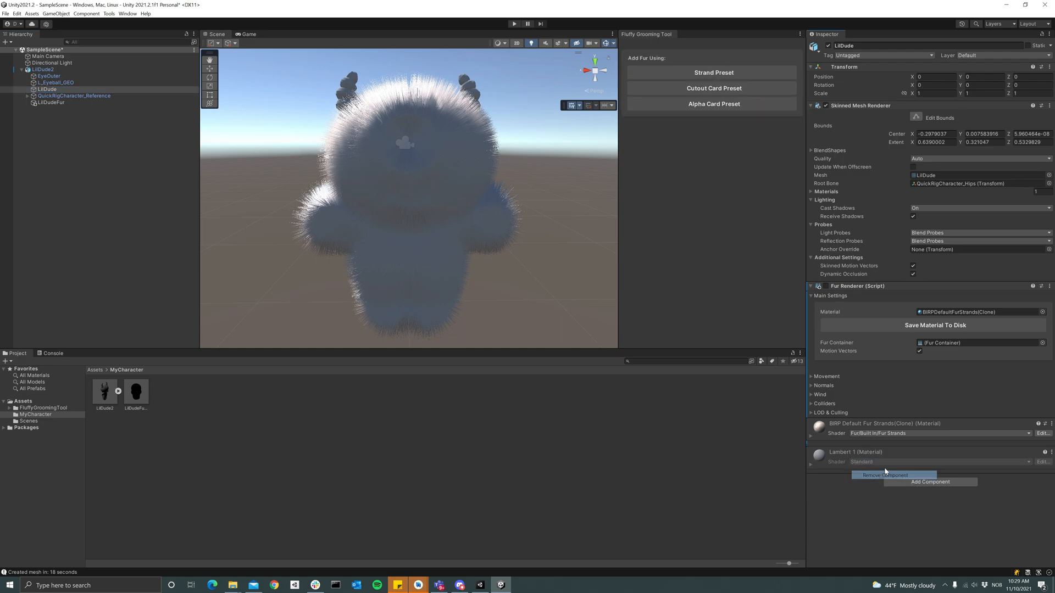
click(819, 286)
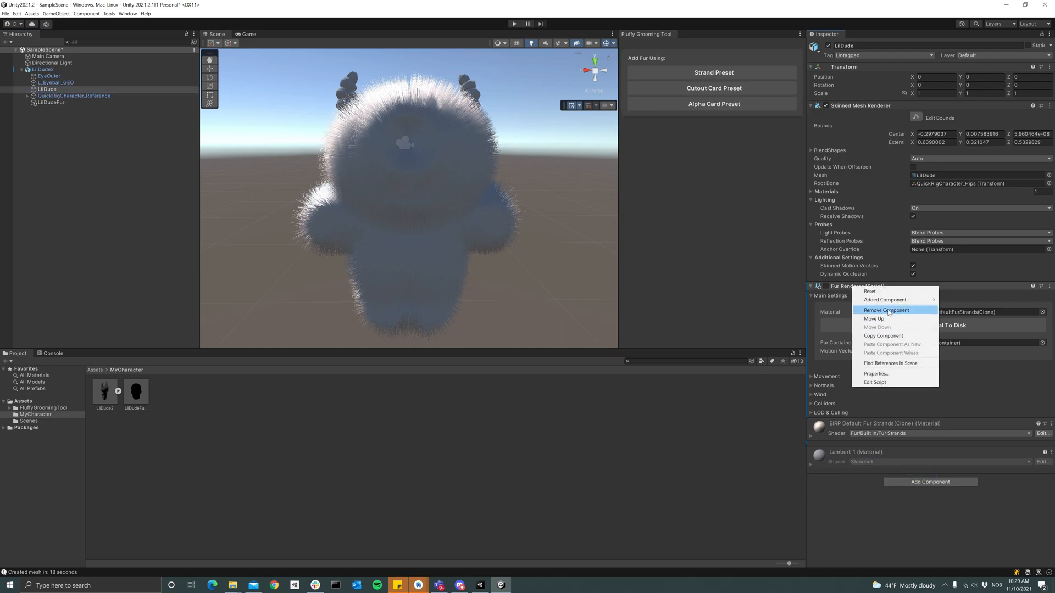
click(886, 310)
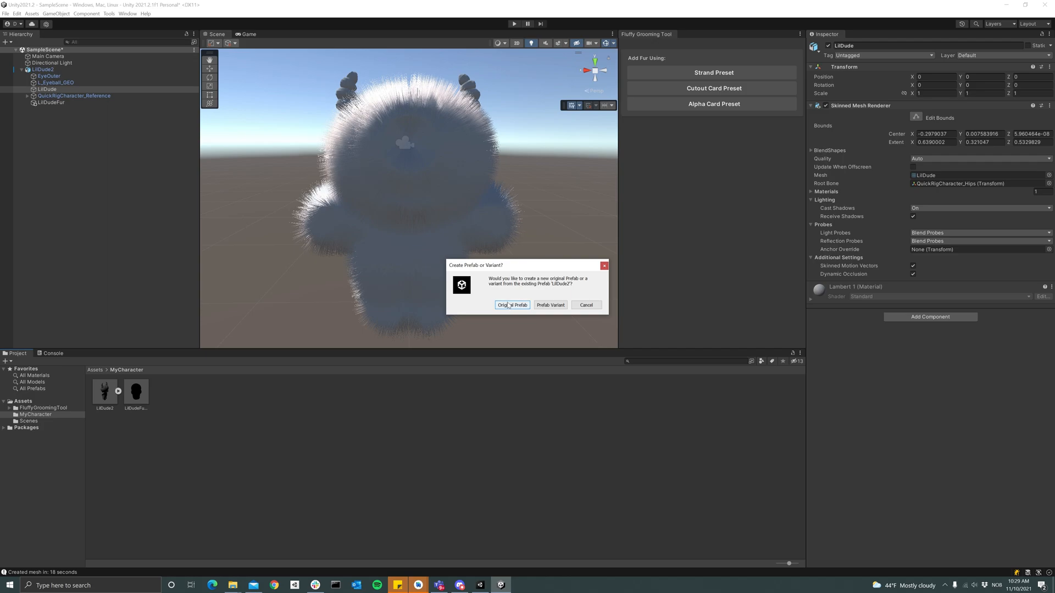
Step: Save LilDude2 as an Original Prefab before moving MyCharacter to the 2020.3 project
click(511, 304)
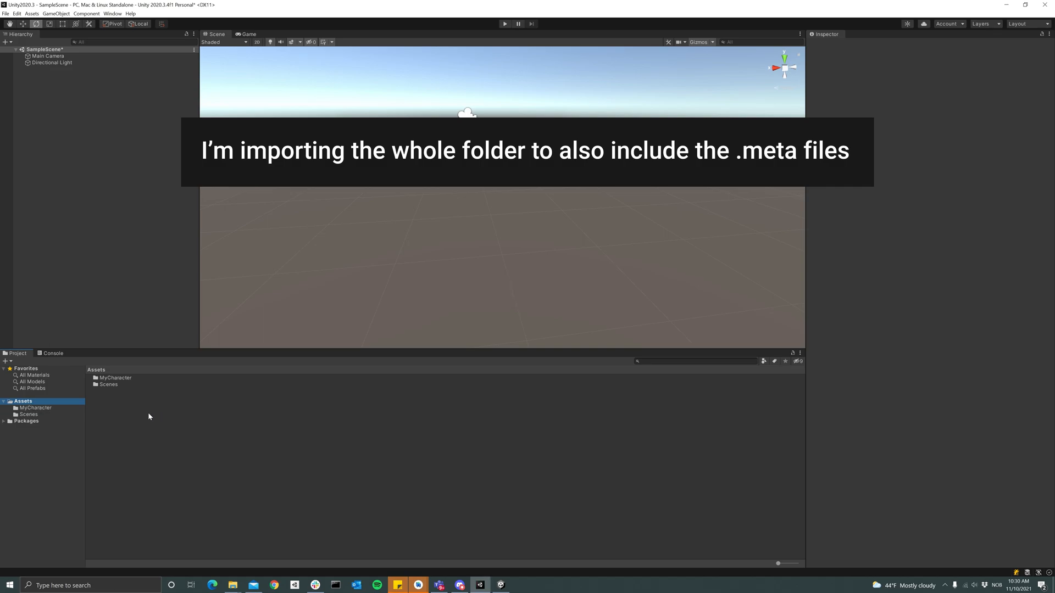
Step: Bring LilDude2 from the imported MyCharacter folder into the older project's scene
double_click(116, 377)
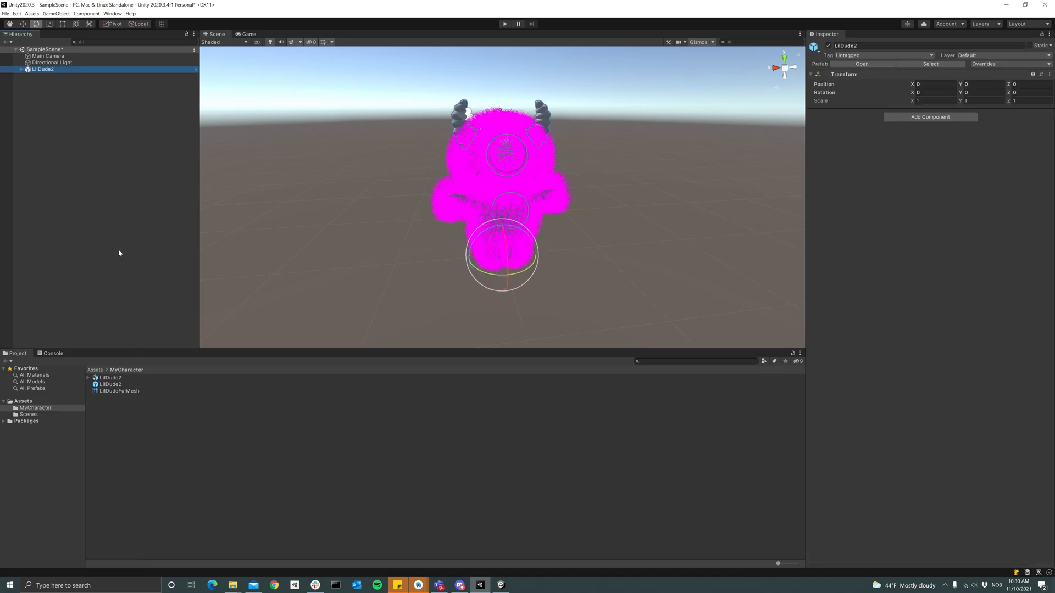
mouse_move(438, 143)
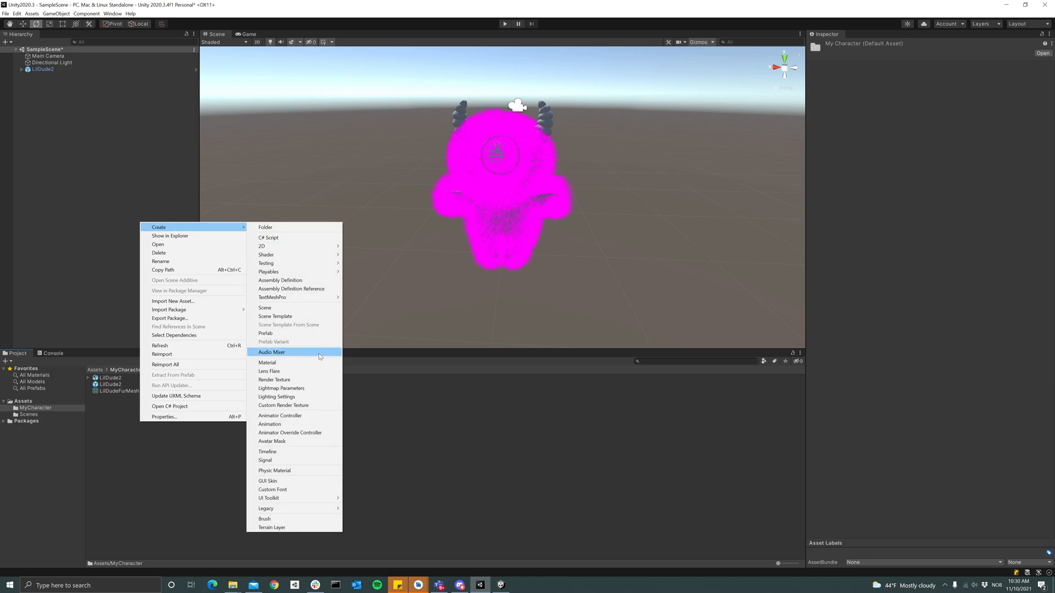
Step: Create a Standard-shader New Material for the fur so it renders white, and expand LilDude2
click(267, 363)
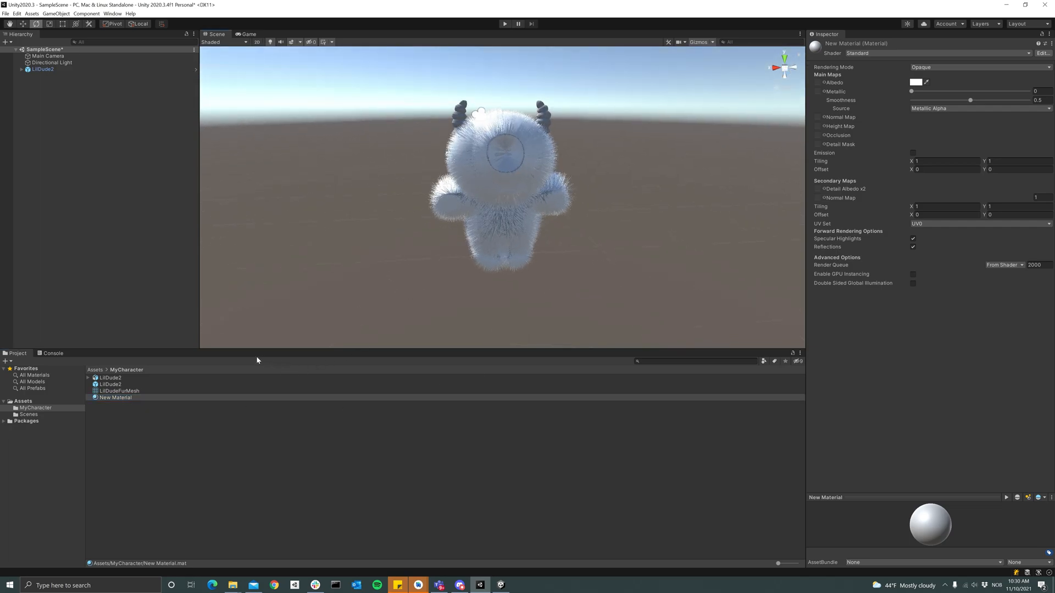
click(43, 69)
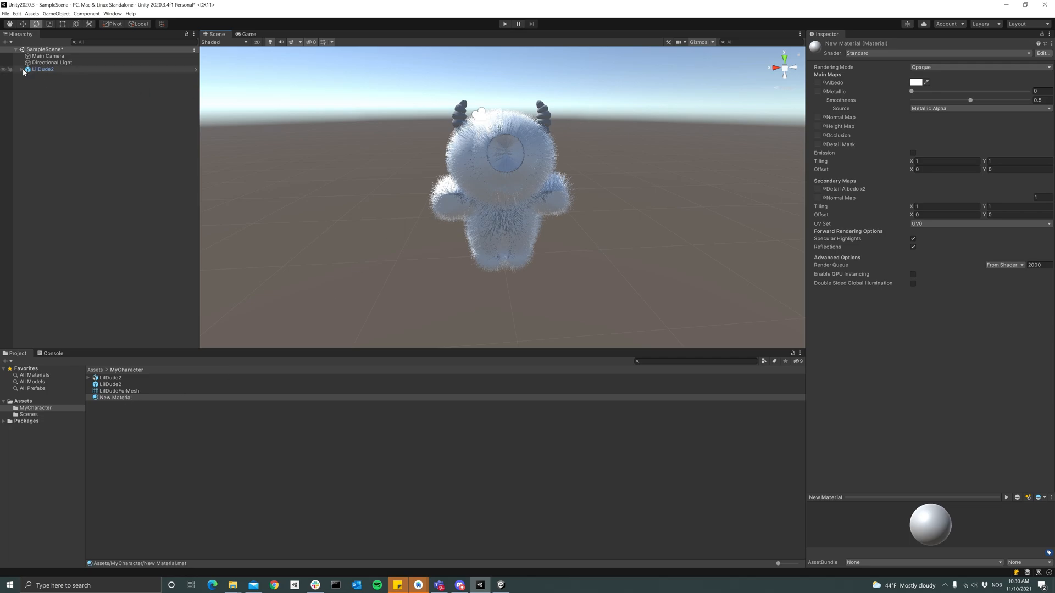
click(16, 68)
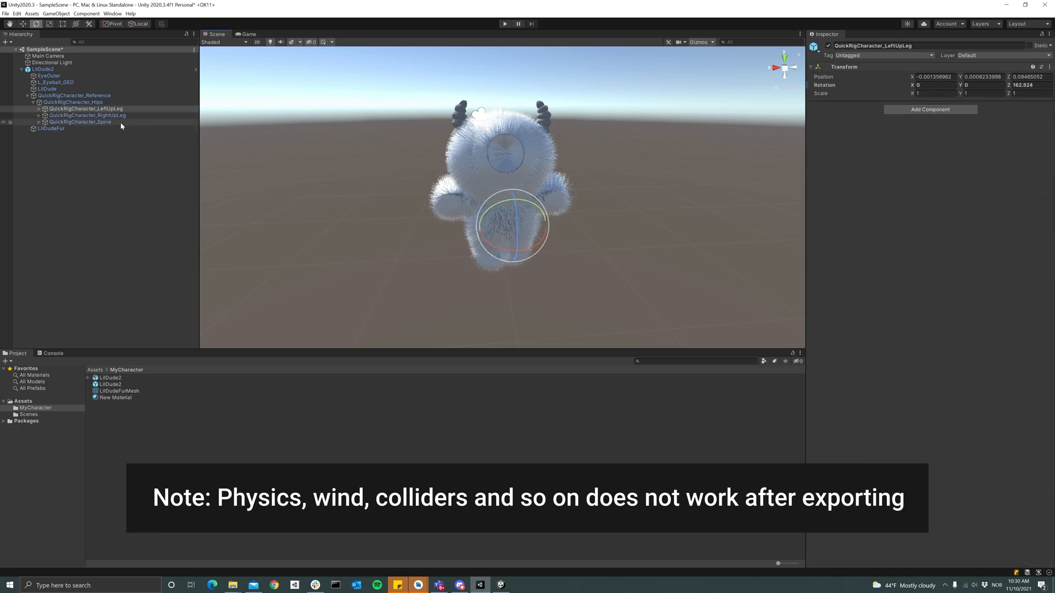
click(79, 122)
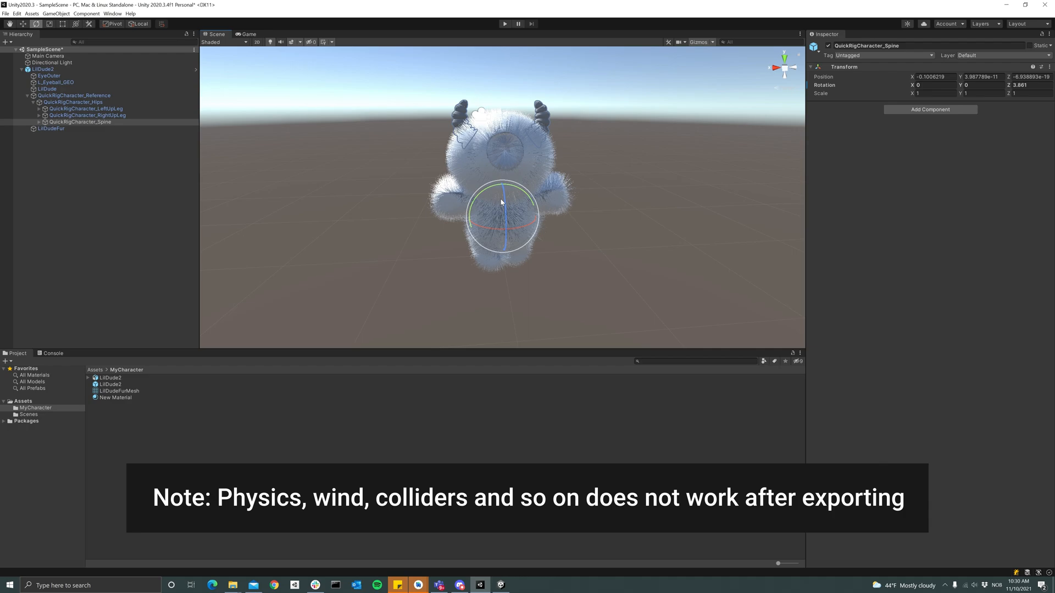
mouse_move(504, 198)
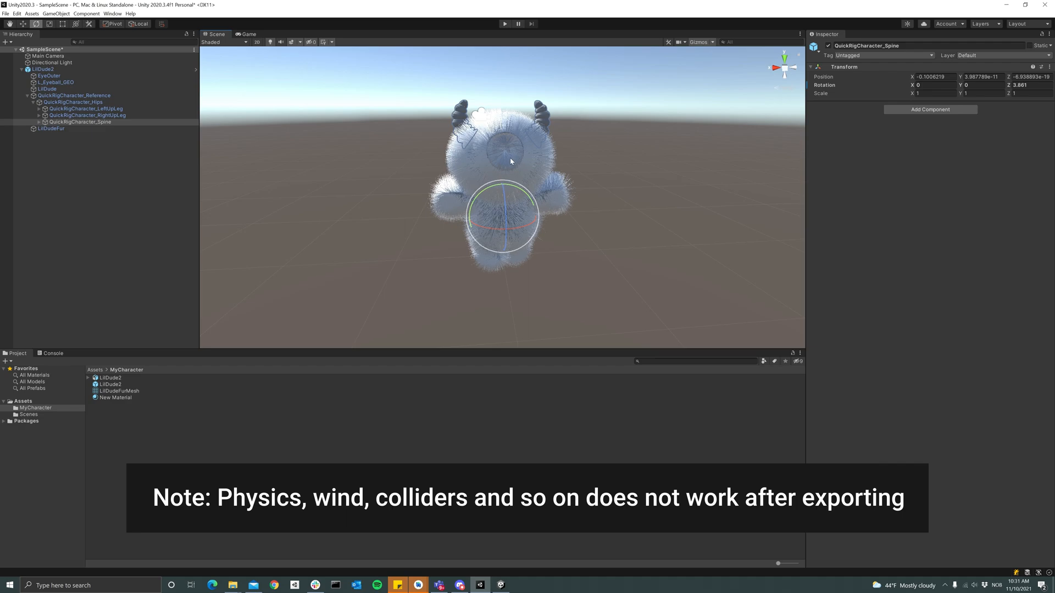
mouse_move(511, 158)
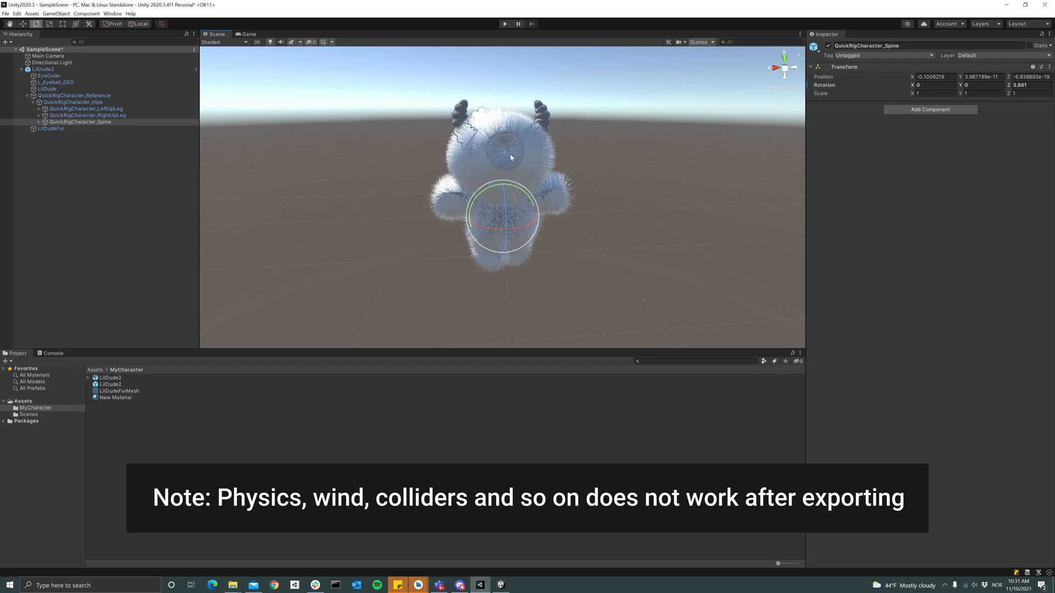